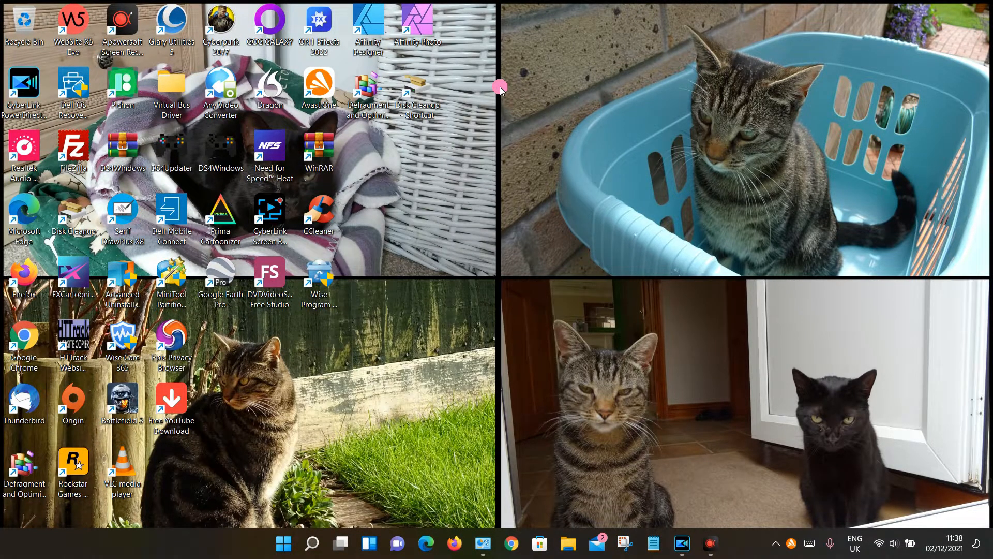
{"action": "mouse_move", "coordinate": [486, 378]}
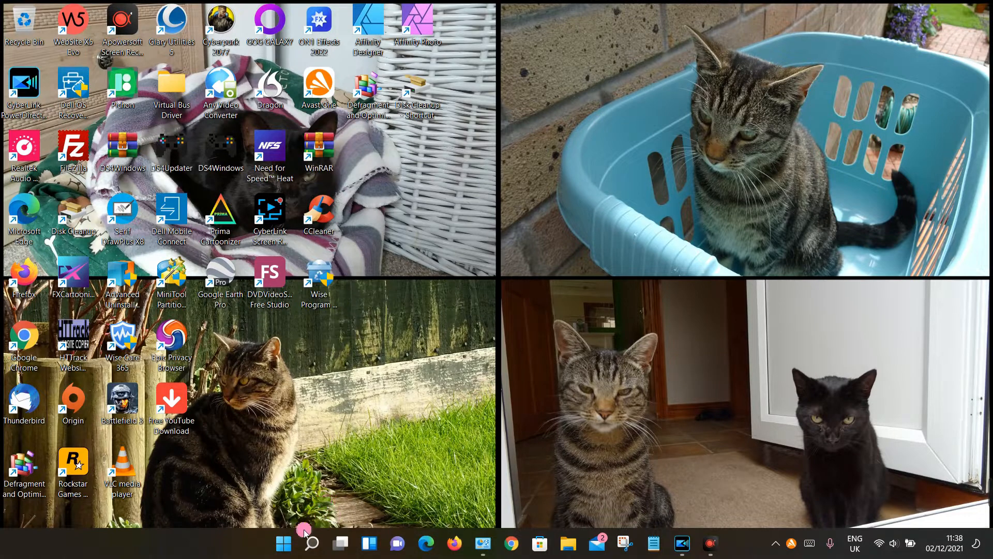
- Find Steps Recorder in Search and pin it to Start and to the taskbar
{"action": "left_click", "coordinate": [312, 543]}
{"action": "type", "text": "steps"}
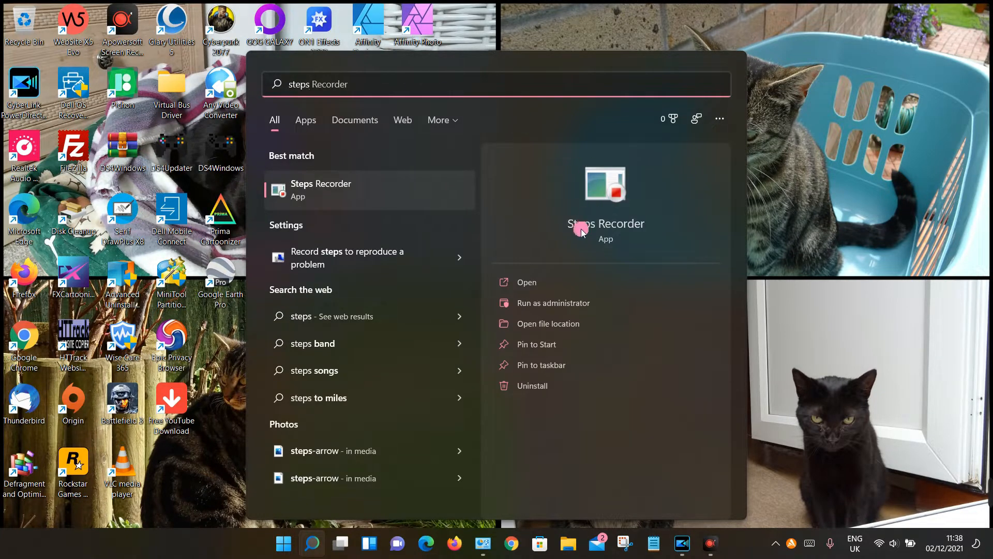
{"action": "mouse_move", "coordinate": [596, 244]}
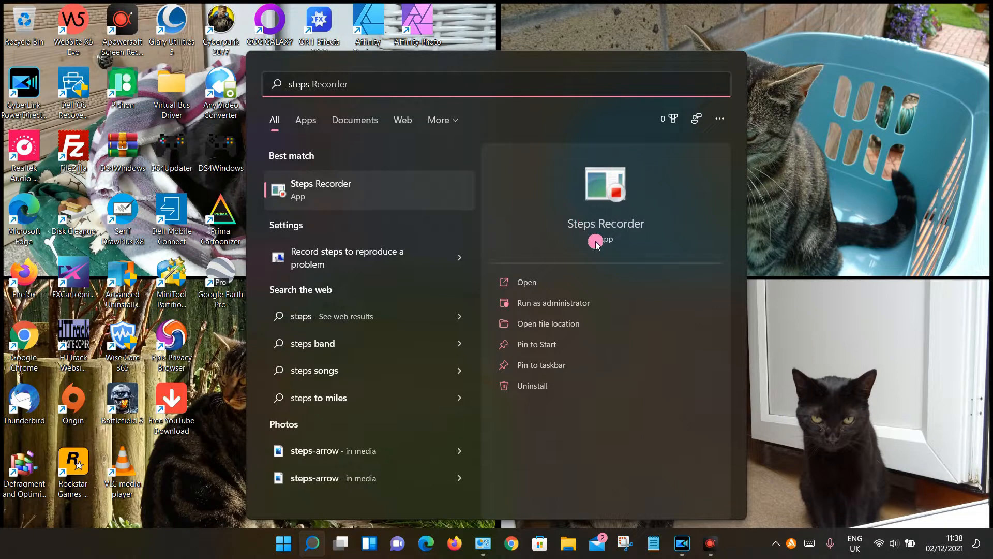
{"action": "left_click", "coordinate": [535, 343]}
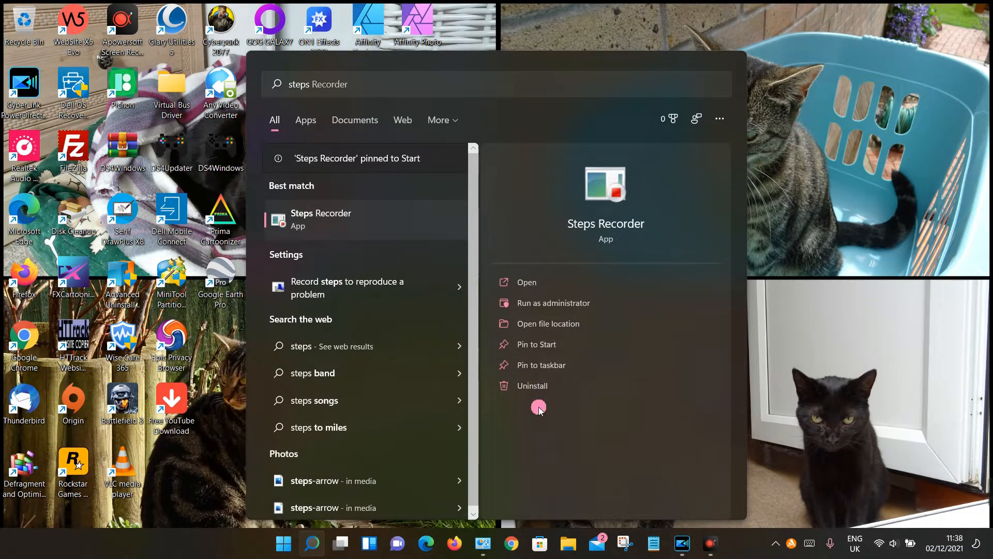
{"action": "left_click", "coordinate": [541, 365]}
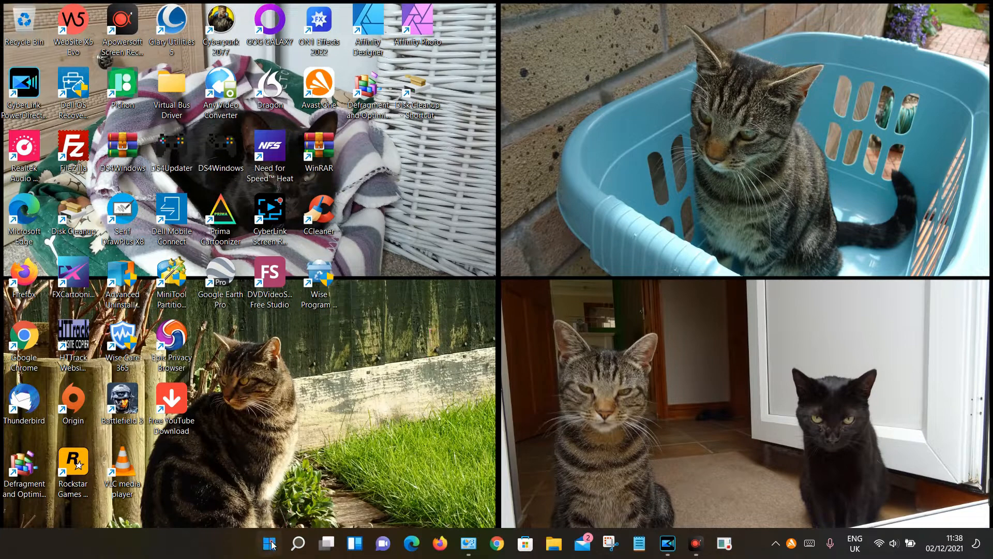
- Show the Start menu's All apps list and move down toward Windows Tools
{"action": "left_click", "coordinate": [269, 544]}
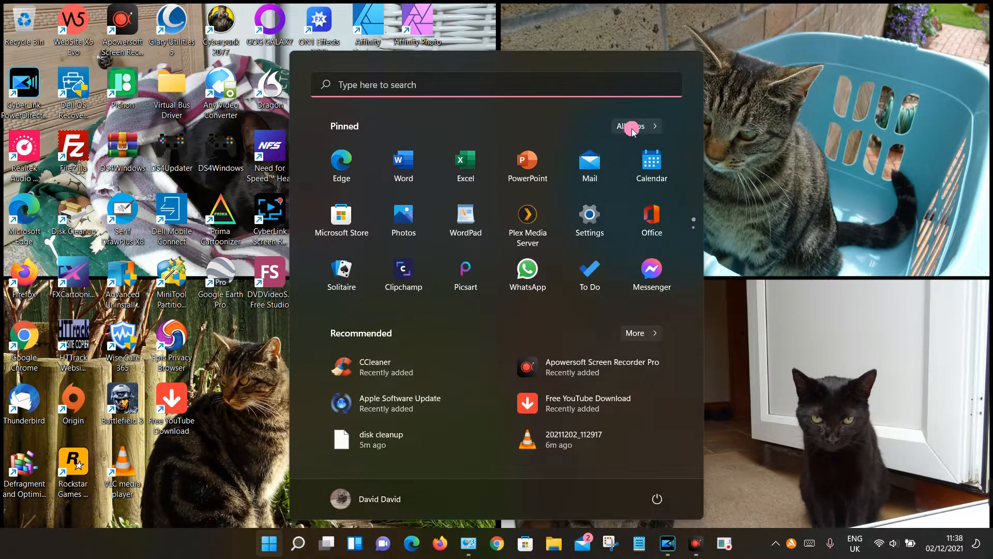
{"action": "left_click", "coordinate": [630, 127]}
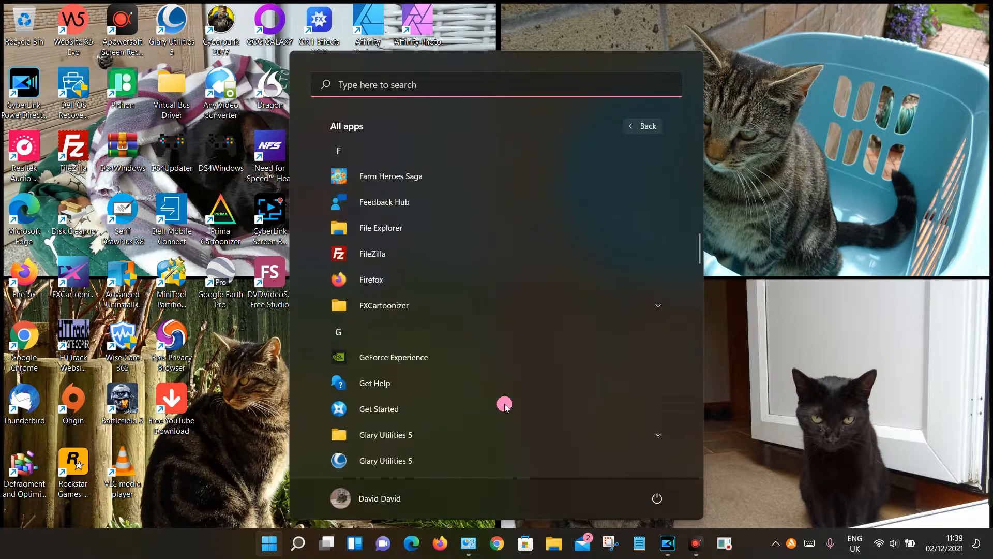
{"action": "scroll", "scroll_direction": "down", "scroll_amount": 3}
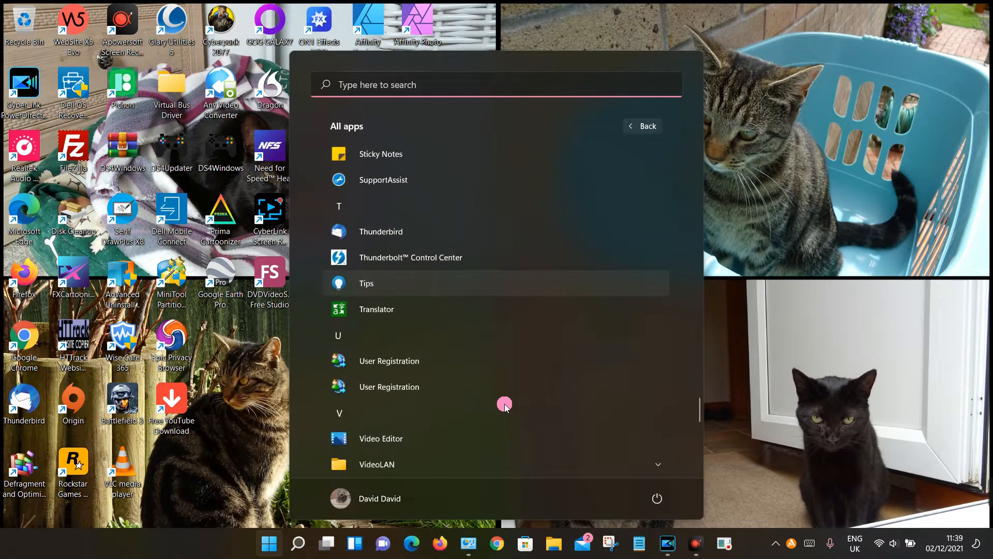
{"action": "scroll", "scroll_direction": "down", "scroll_amount": 3}
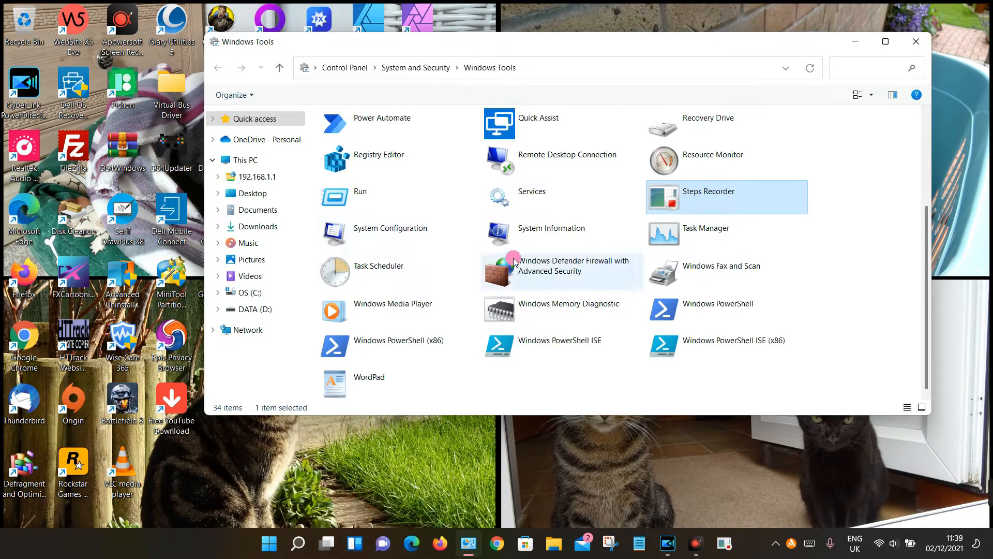
{"action": "mouse_move", "coordinate": [693, 185]}
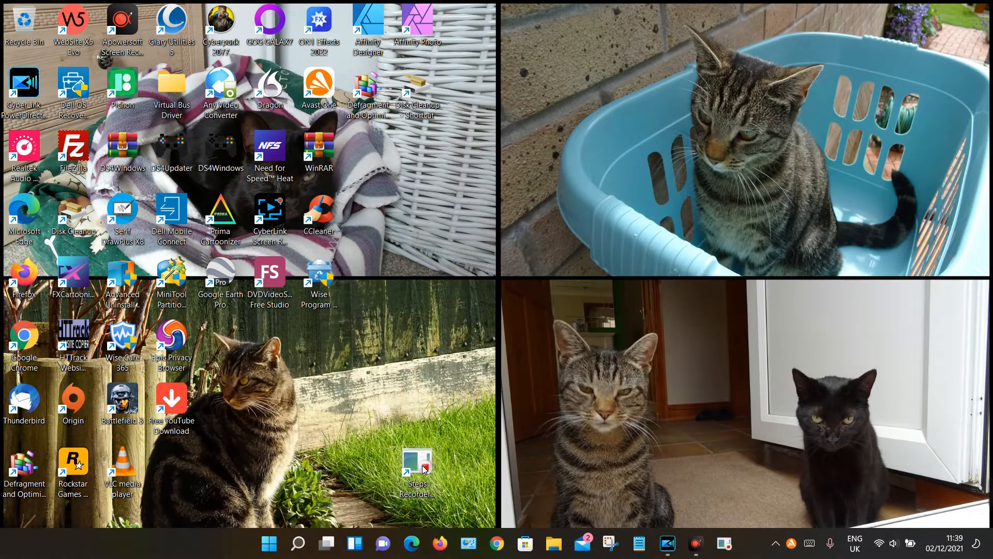
- Move the Steps Recorder shortcut into the column beside the other desktop icons
{"action": "left_click_drag", "start_coordinate": [415, 463], "coordinate": [219, 346]}
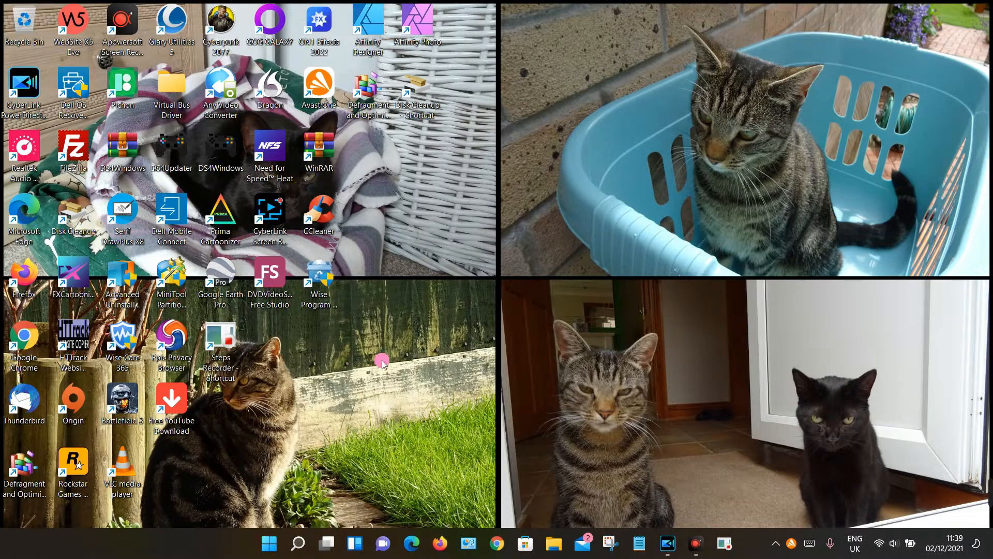
{"action": "mouse_move", "coordinate": [522, 373]}
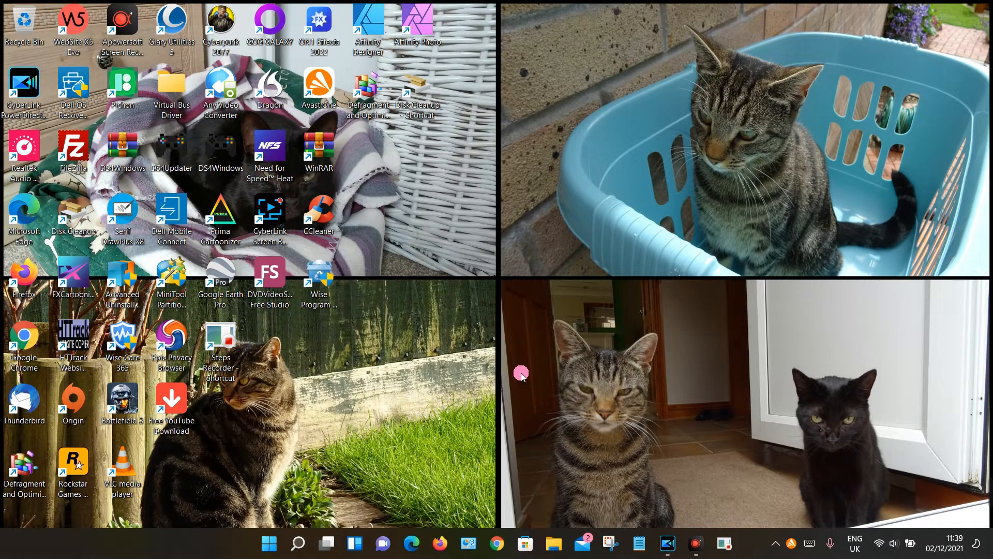